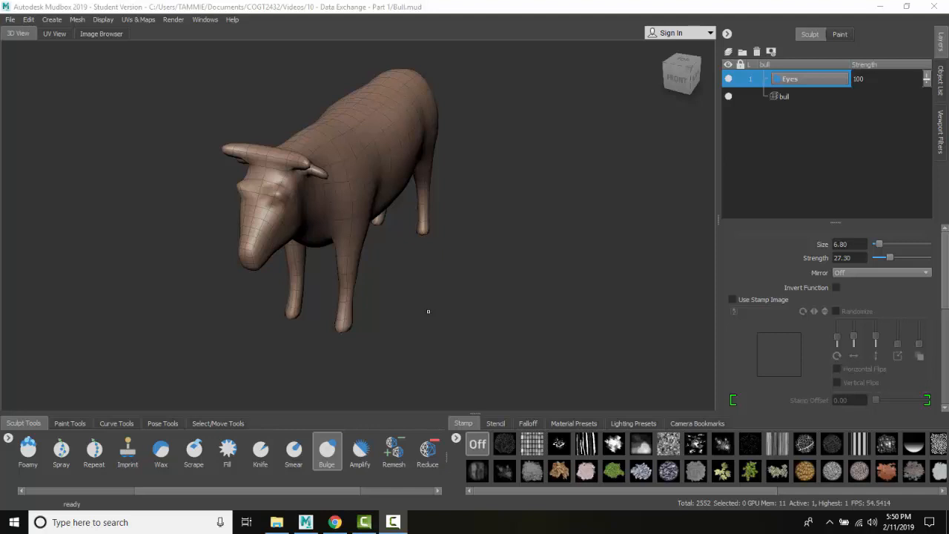
mouse_move(333, 172)
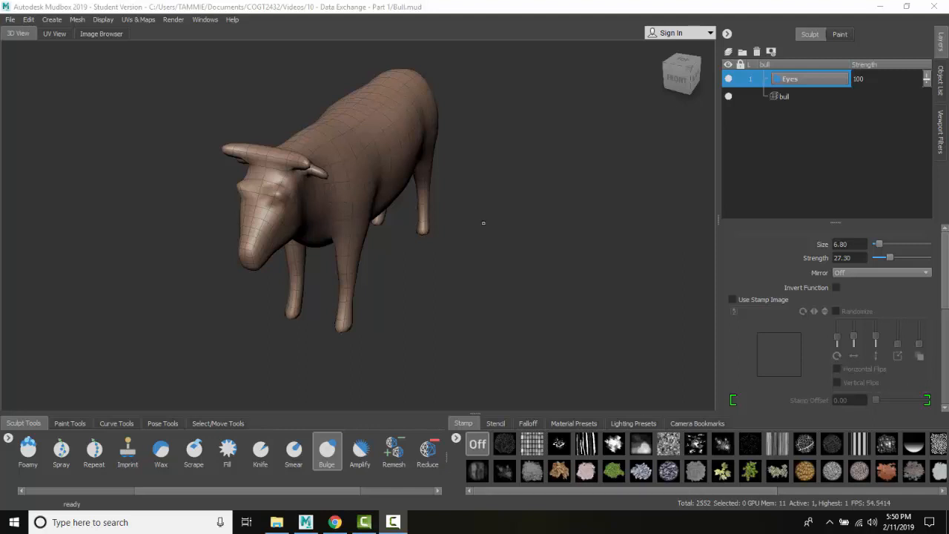
mouse_move(451, 214)
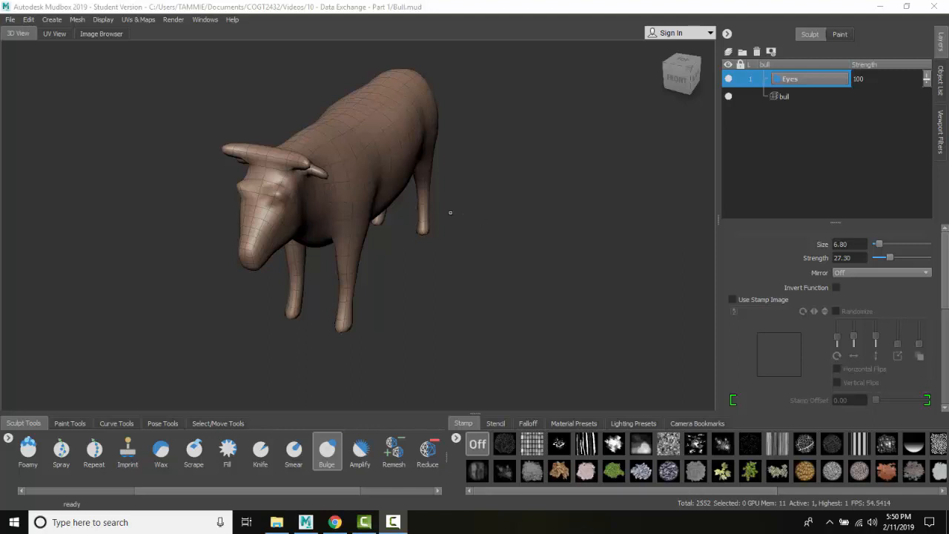
mouse_move(641, 175)
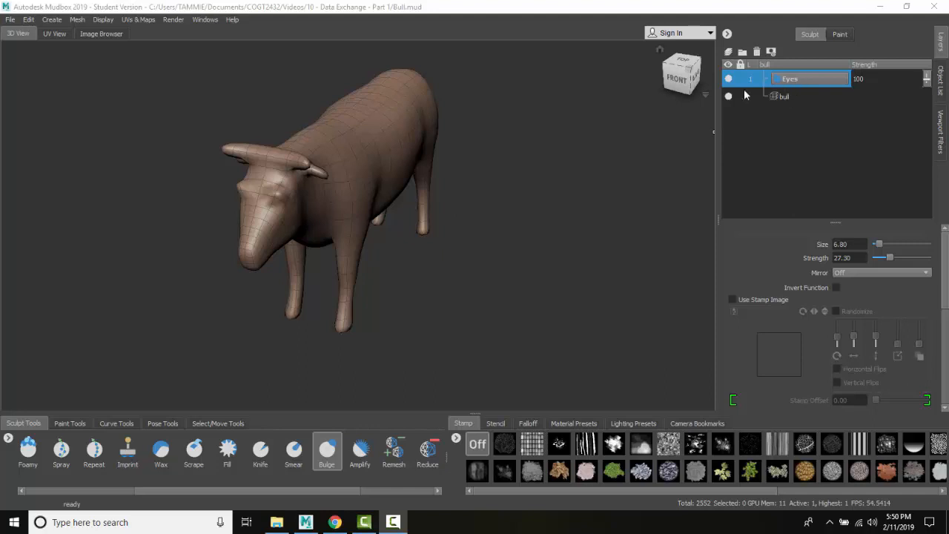
mouse_move(786, 89)
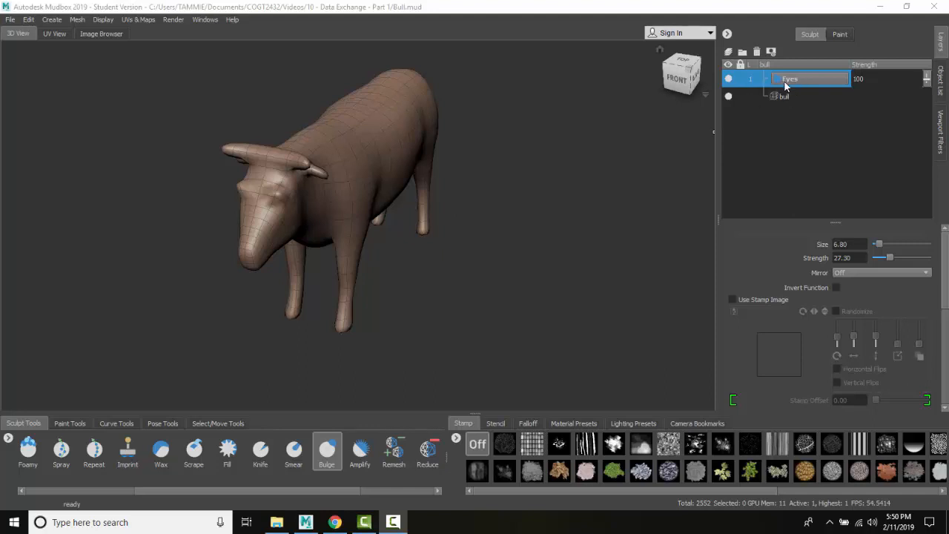
Import 'Bull - with tumor.mud' as a new layer from the Eyes layer's options.
right_click(790, 78)
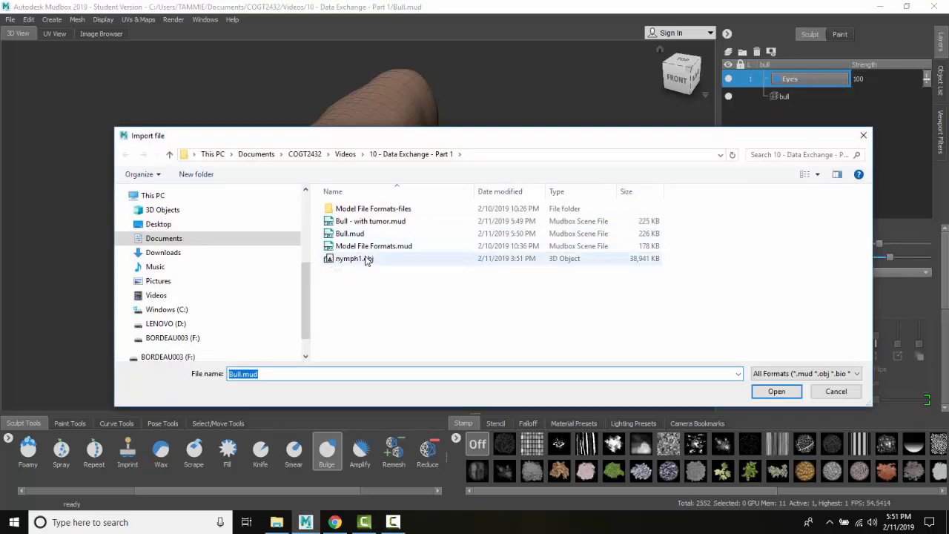
click(371, 221)
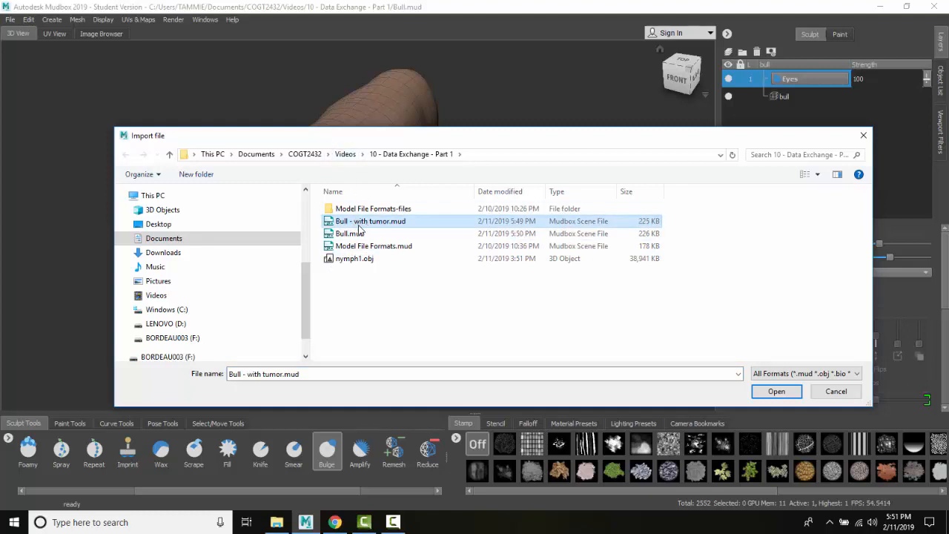
mouse_move(629, 427)
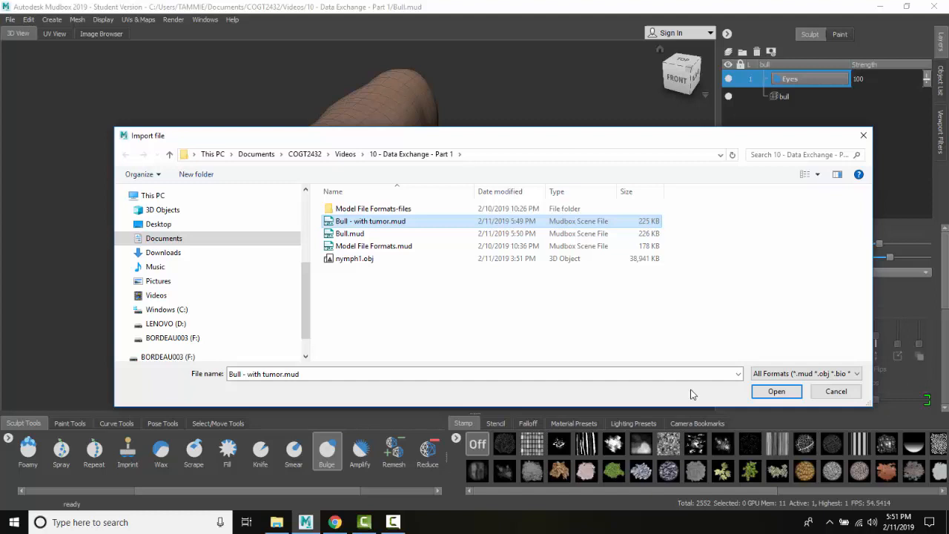
click(778, 392)
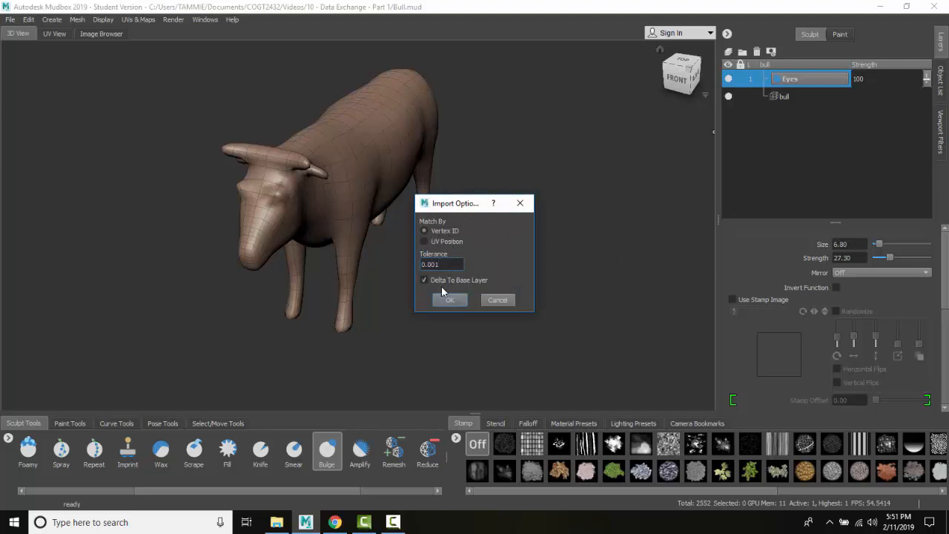
mouse_move(436, 288)
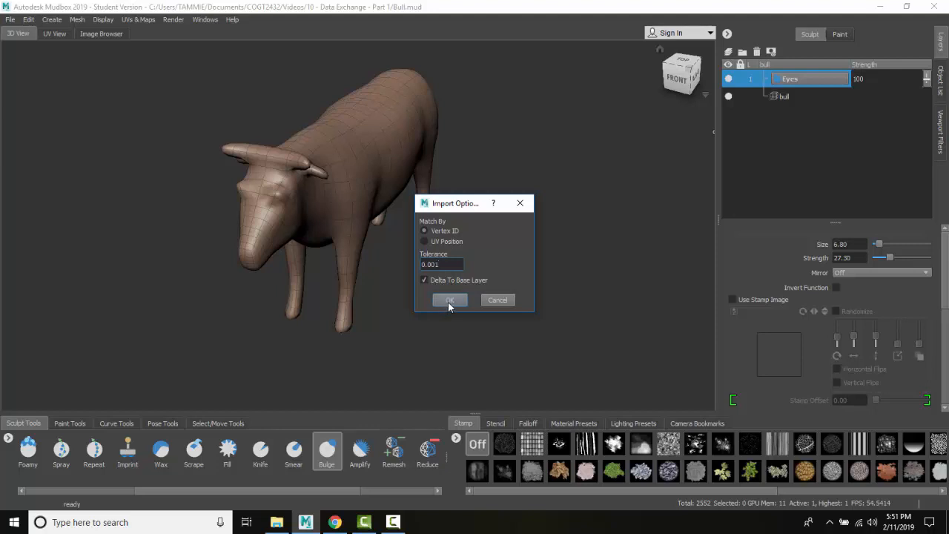
Accept Match By Vertex ID, tolerance 0.001 and Delta To Base Layer for the import.
click(450, 299)
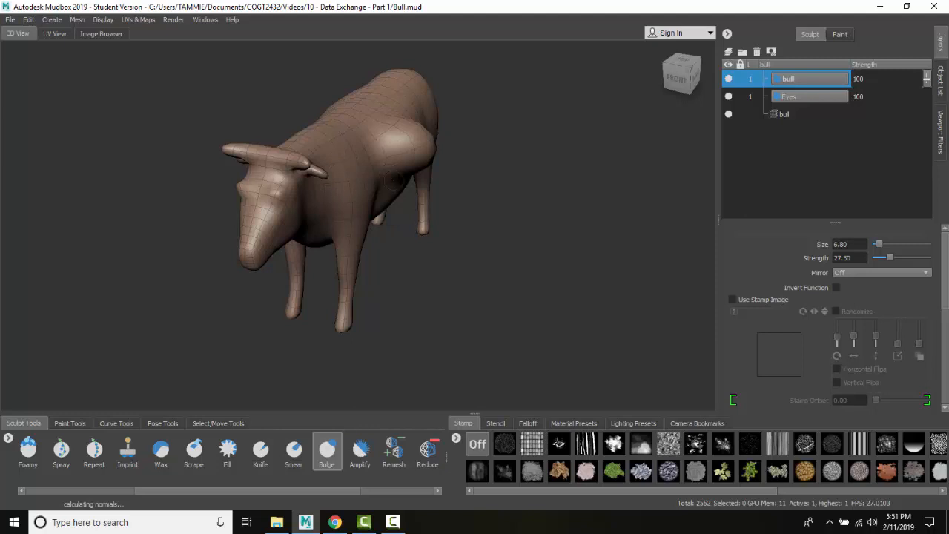
mouse_move(393, 204)
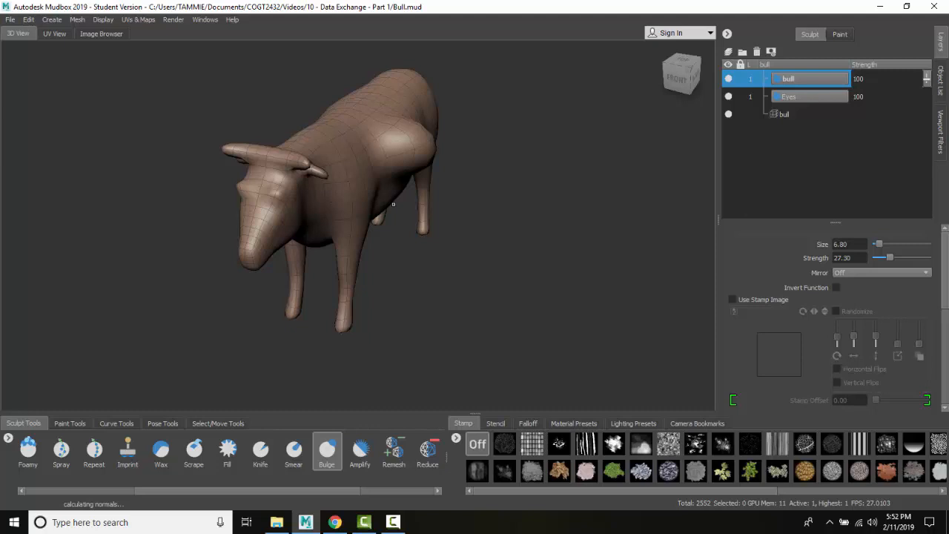
mouse_move(436, 228)
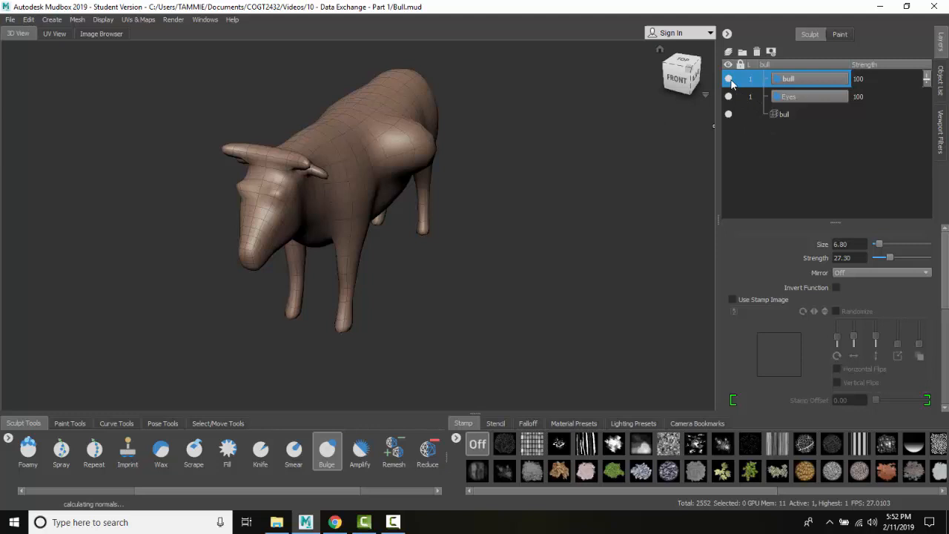
Hide the imported Bull layer and the Eyes layer to see the base bull.
click(729, 79)
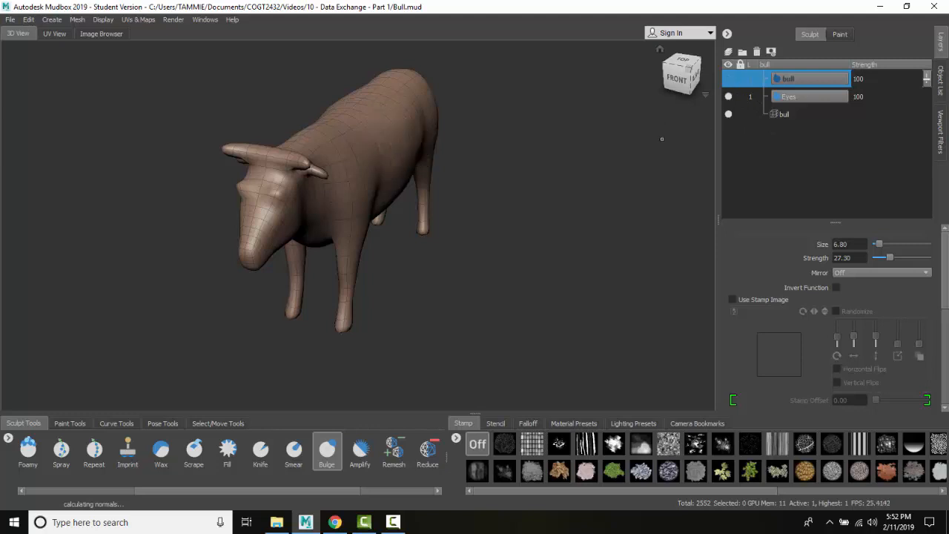
mouse_move(739, 157)
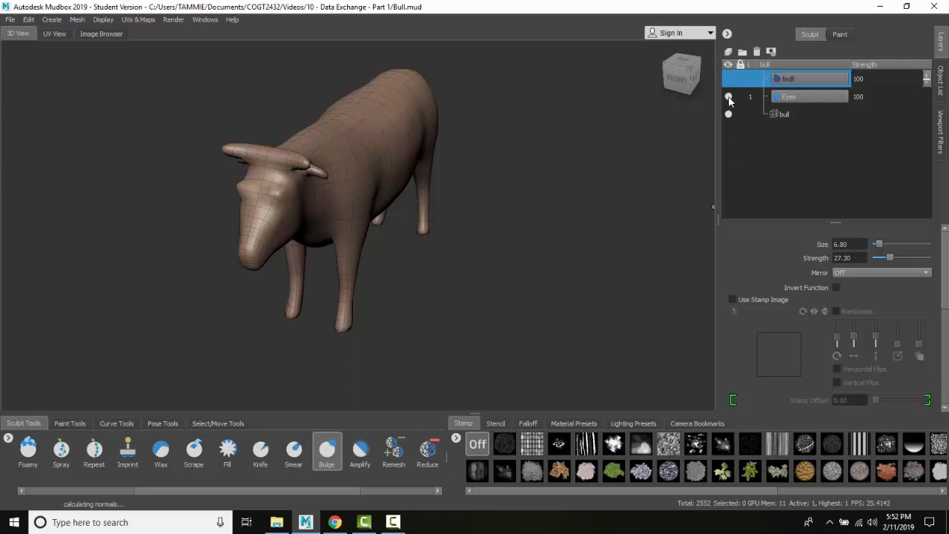
click(728, 97)
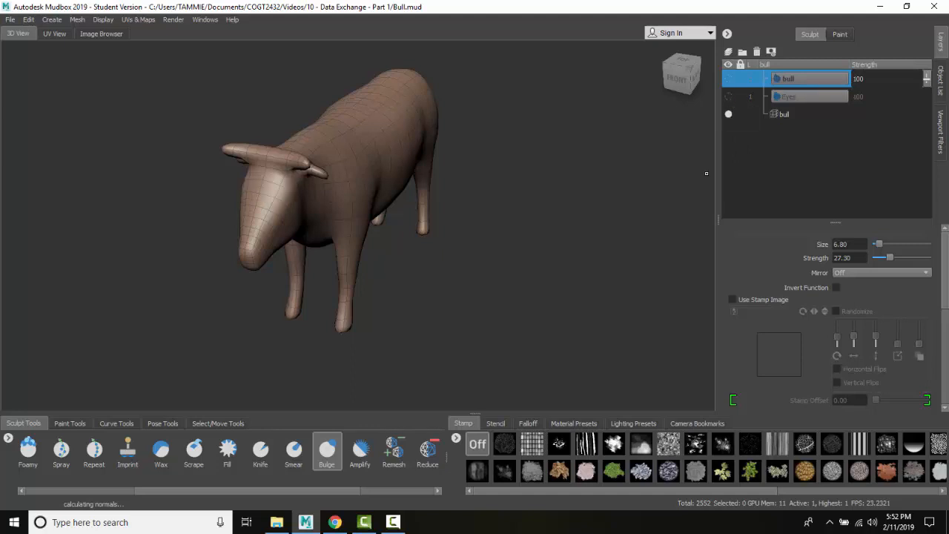
mouse_move(730, 92)
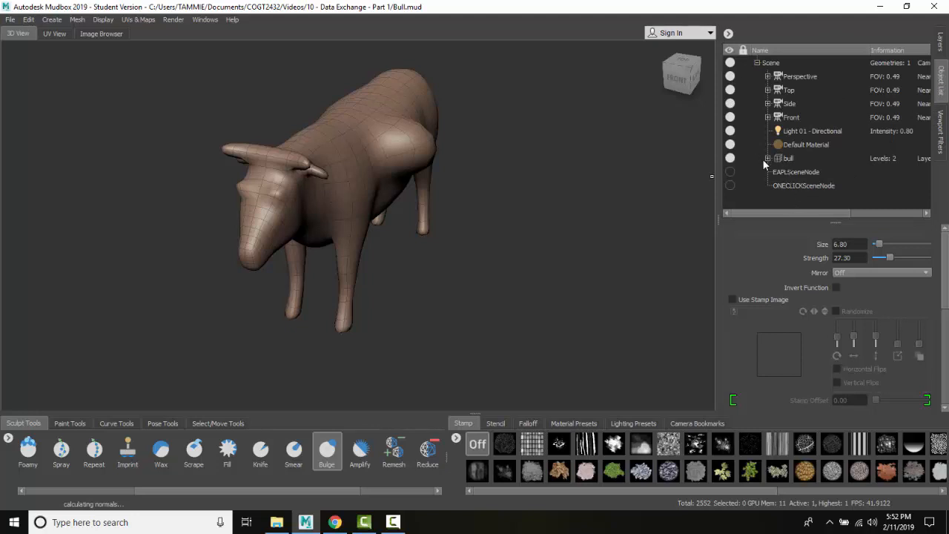
Inspect the Bull mesh in the Object List, then reopen the Eyes layer's options.
click(768, 157)
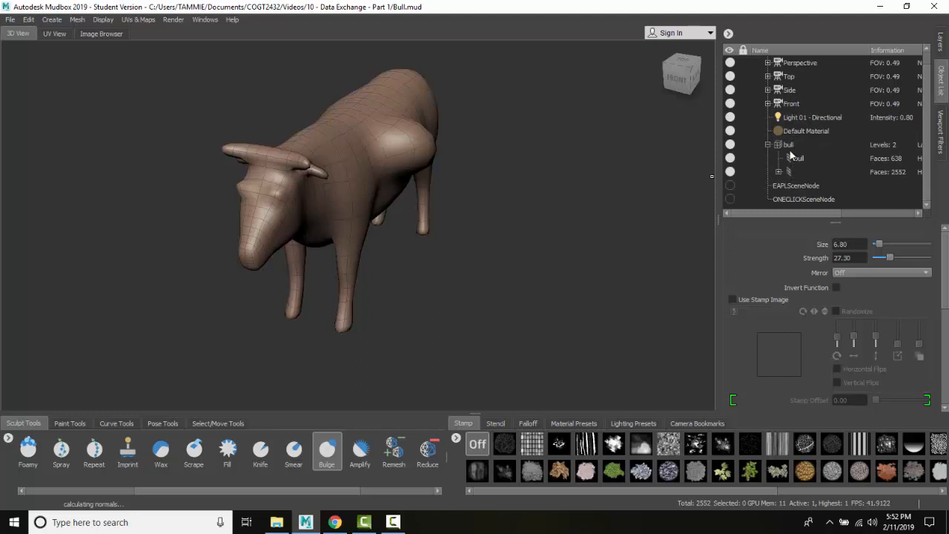
click(798, 157)
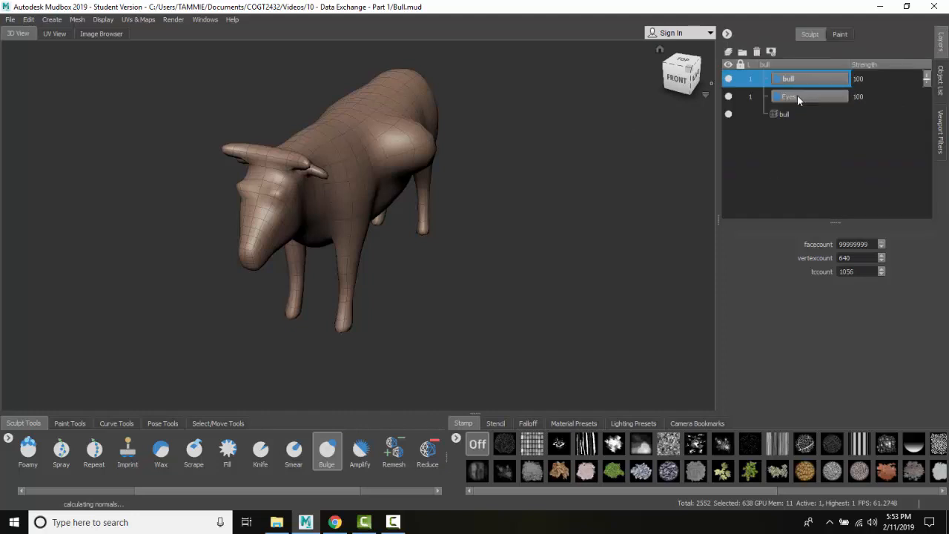
right_click(790, 97)
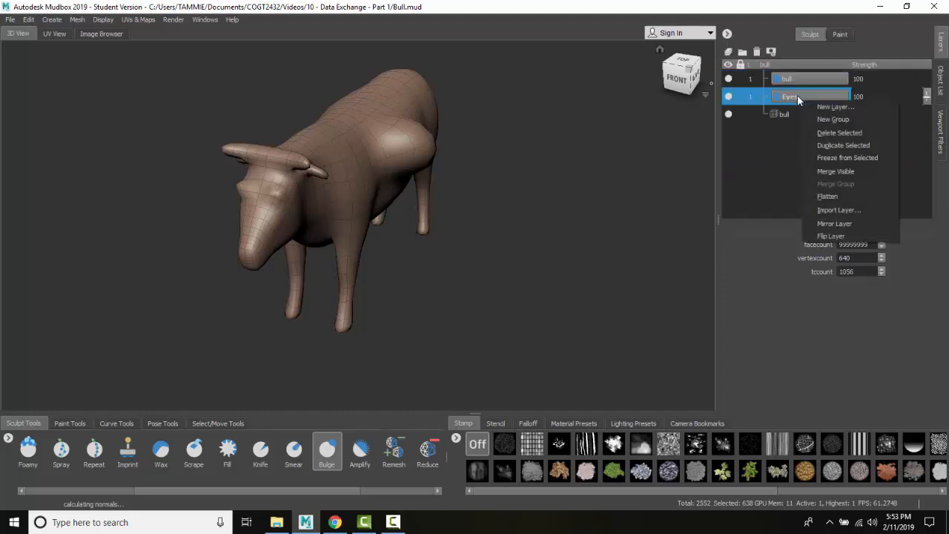
mouse_move(839, 210)
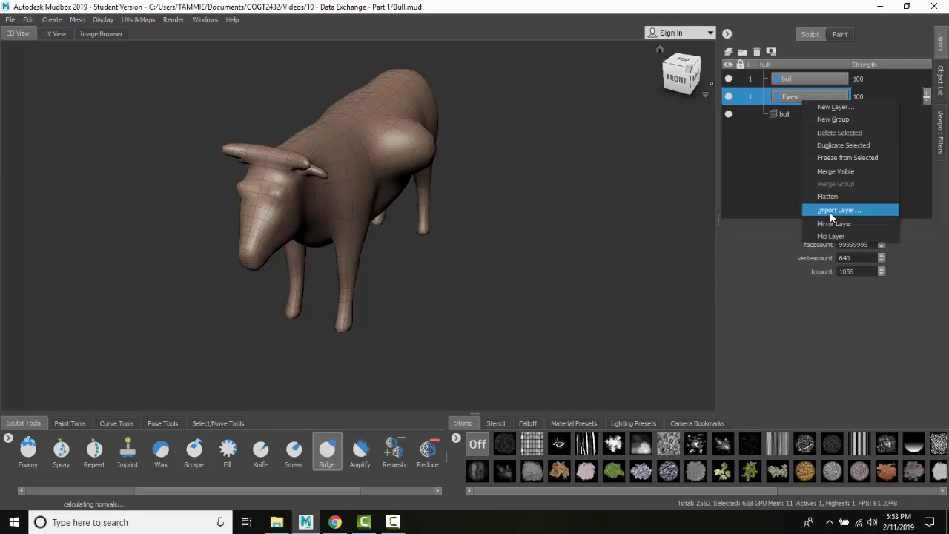